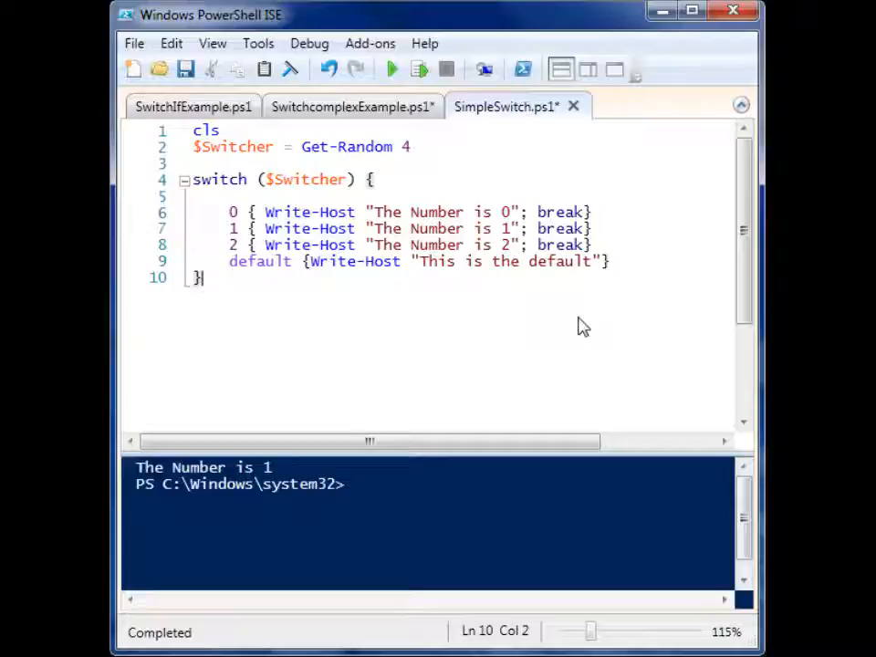
mouse_move(301, 187)
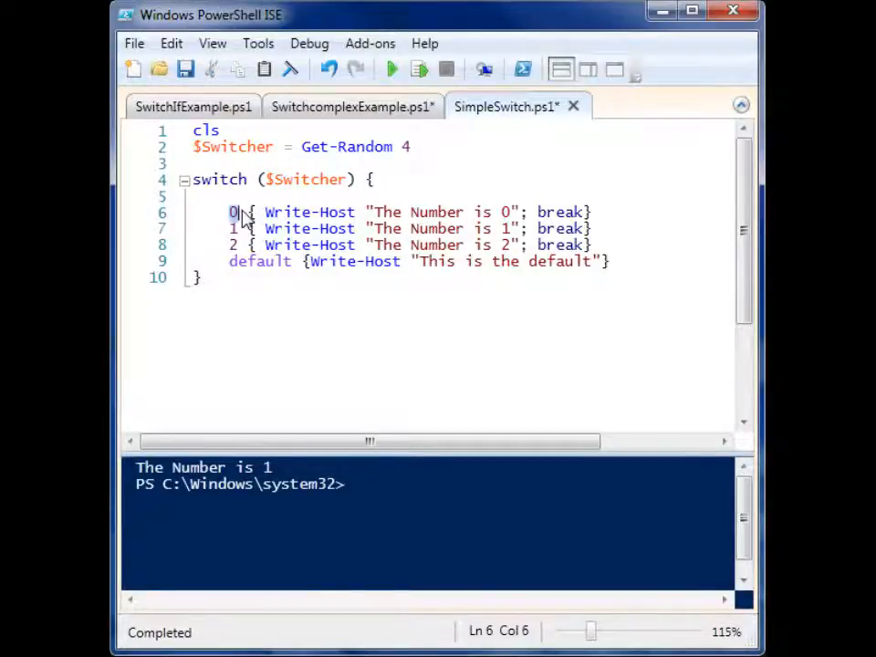
Walk through SimpleSwitch.ps1, highlighting case 0, case 1 and its block, and the $Switcher variable.
click(235, 228)
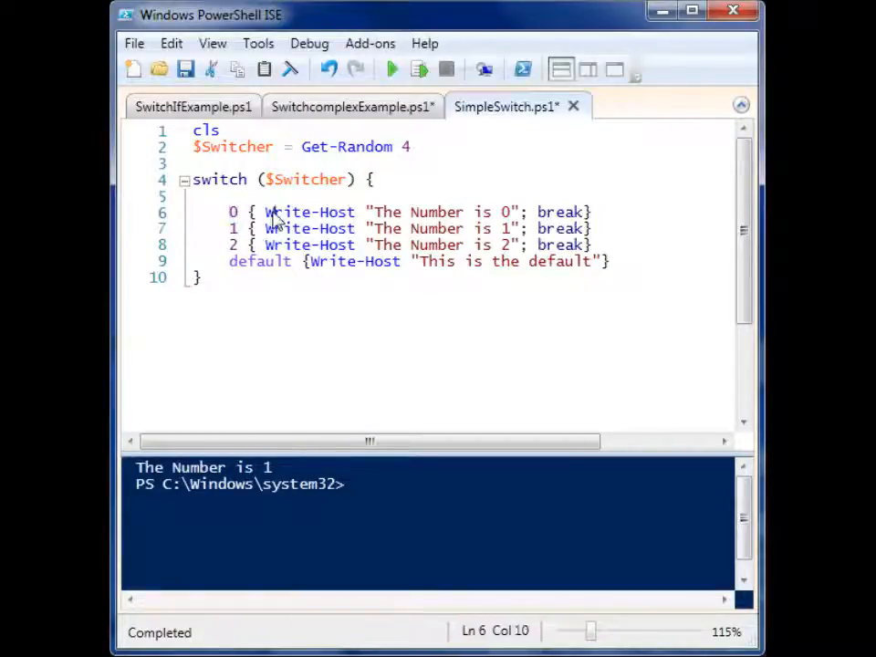
drag(256, 213, 592, 213)
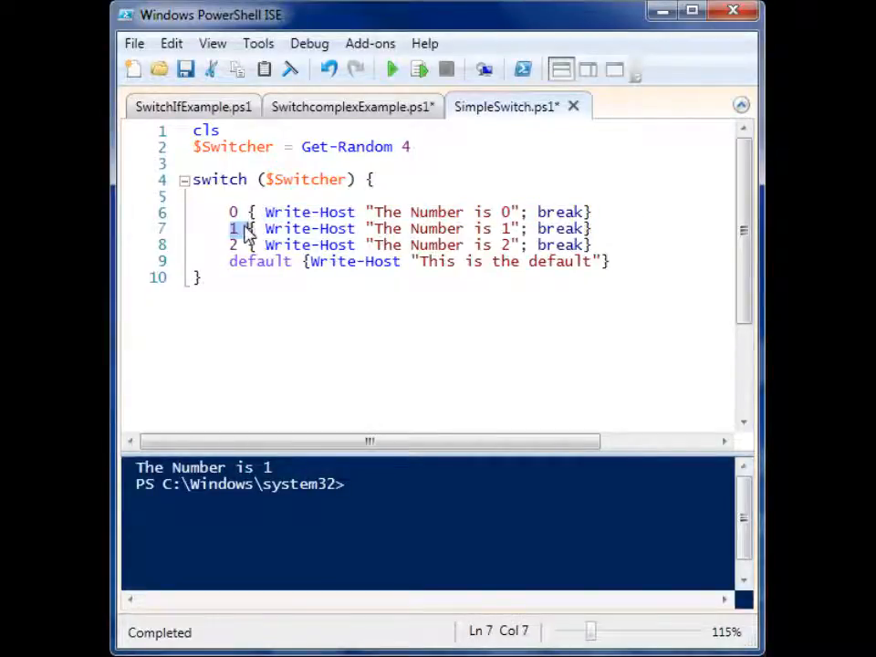
drag(253, 229, 593, 228)
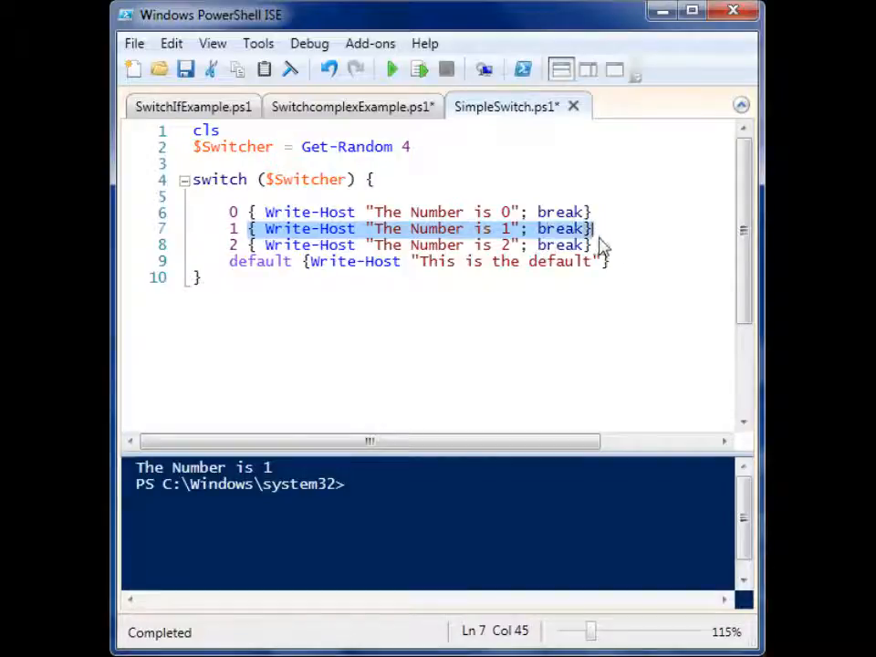
click(193, 146)
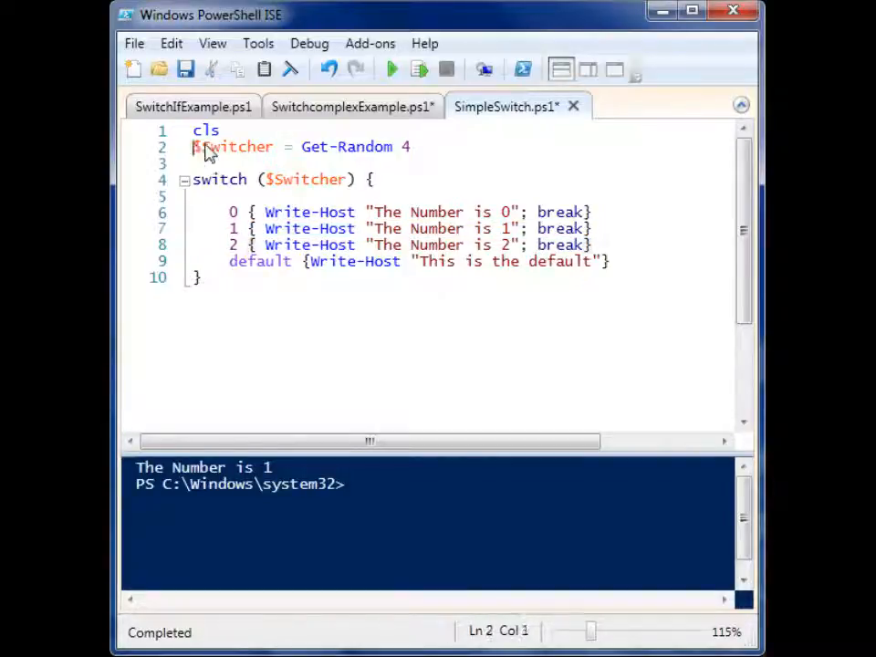
double_click(233, 147)
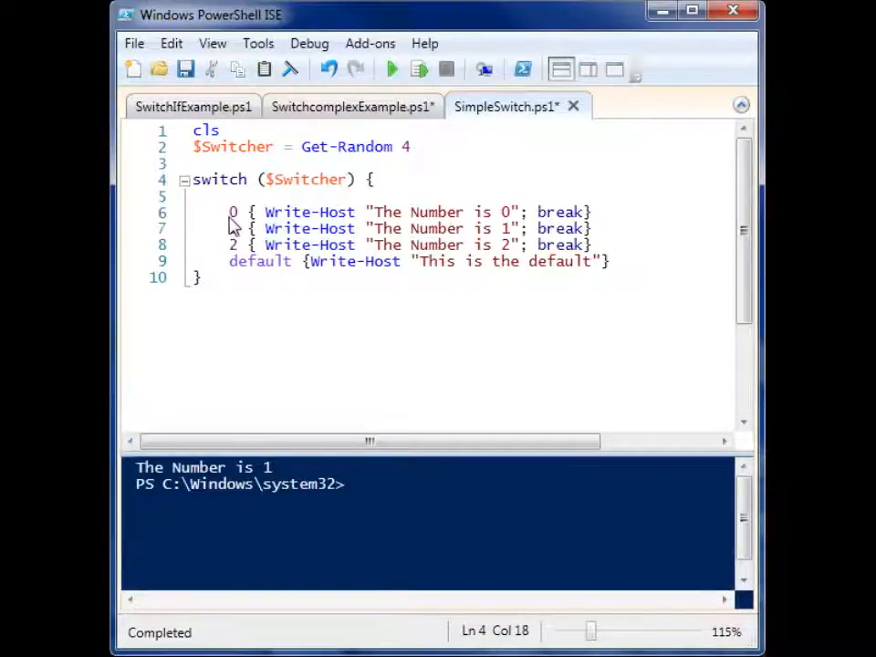
click(229, 212)
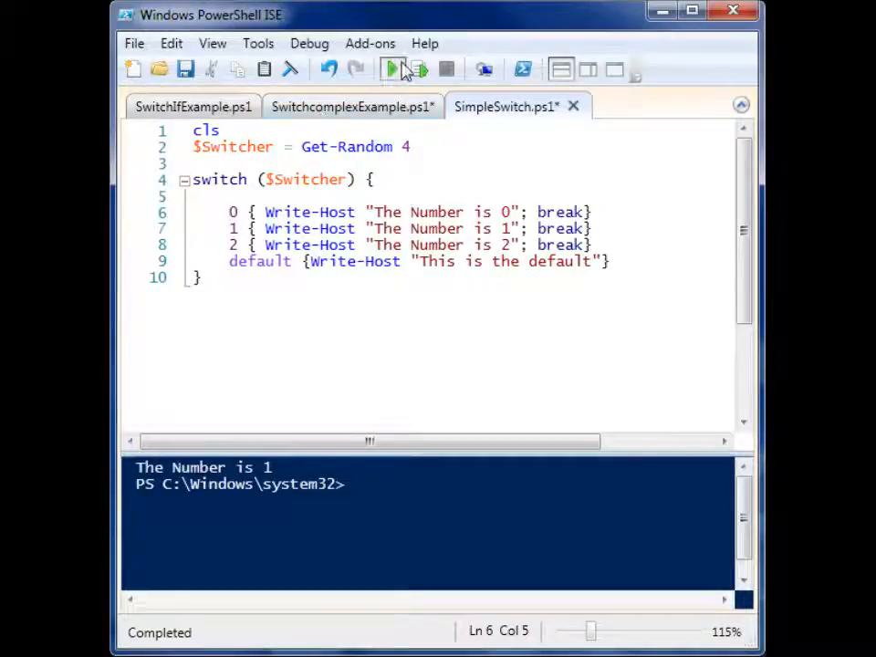
Run SimpleSwitch.ps1 five times, getting random outputs 0, 2, 1, 0 and 1.
click(394, 70)
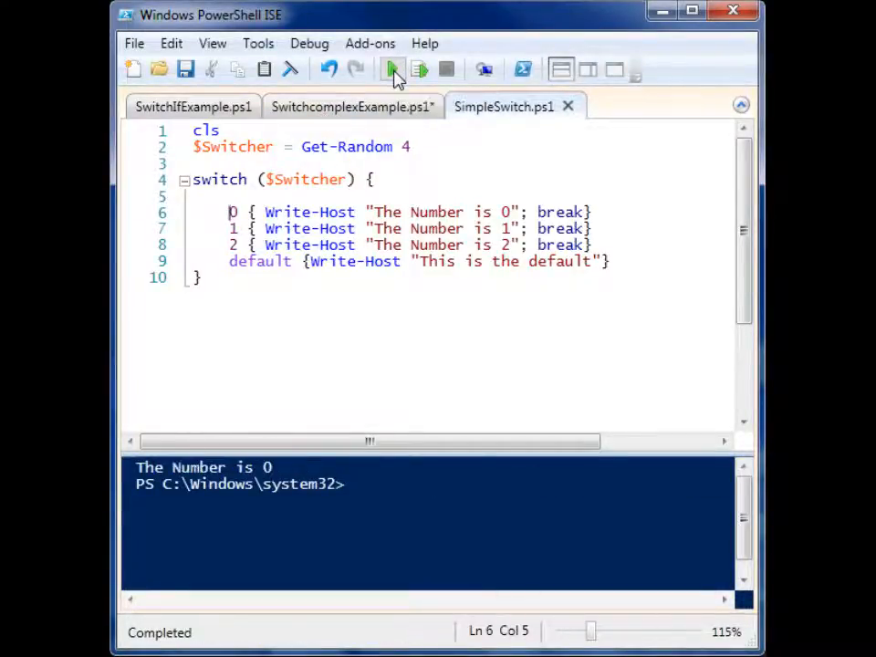
click(393, 69)
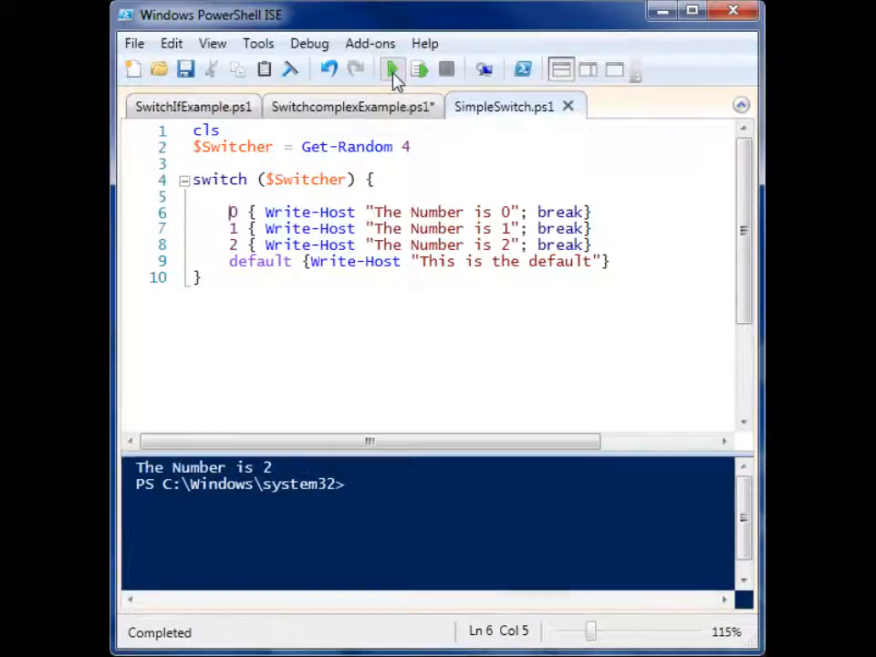
click(393, 69)
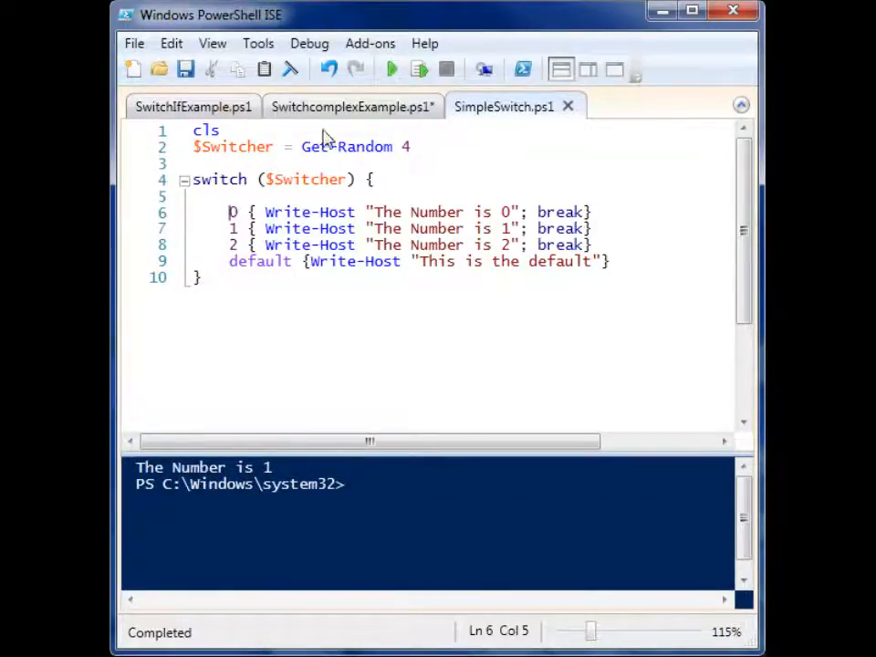
click(391, 69)
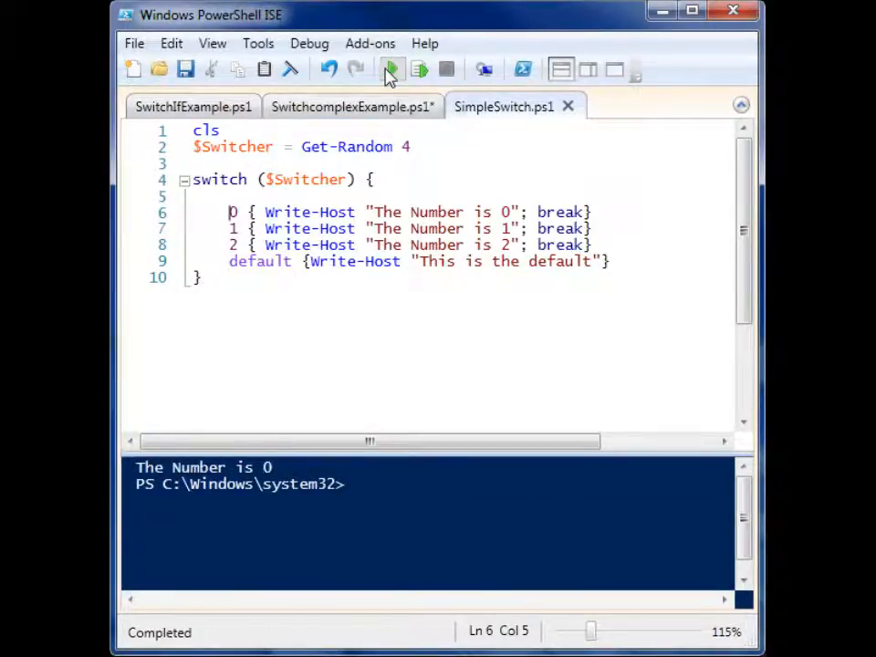
click(390, 70)
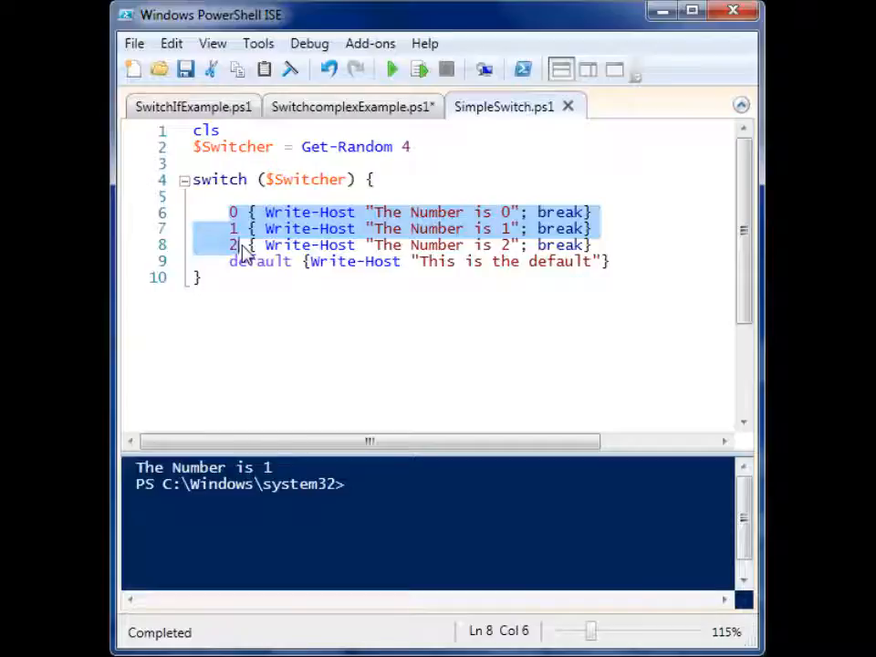
double_click(260, 262)
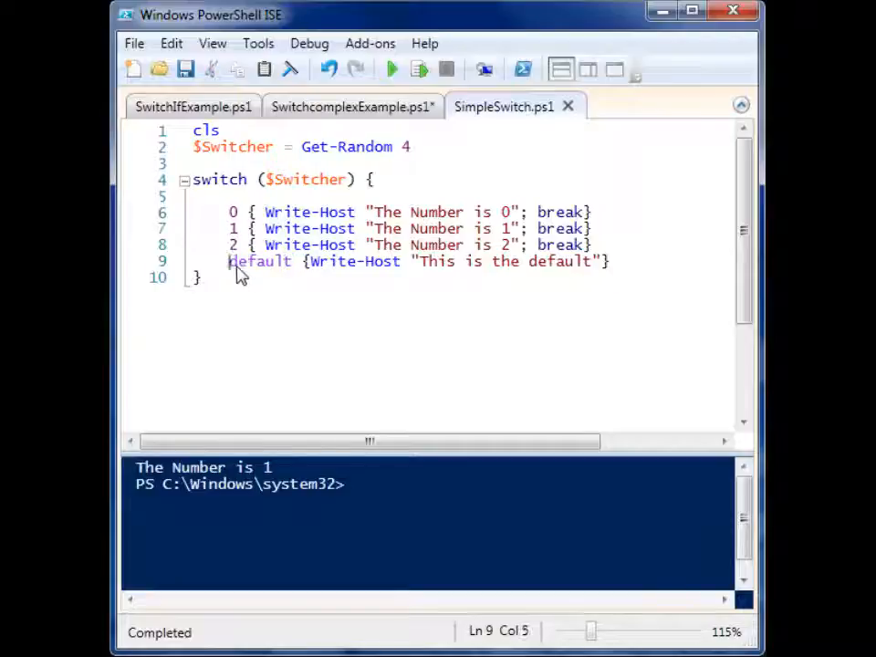
double_click(259, 262)
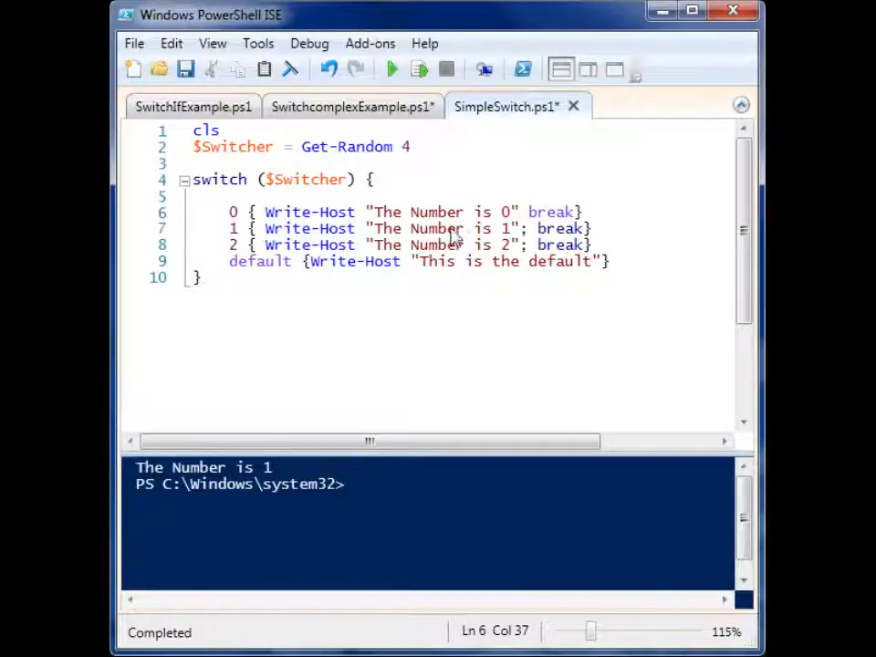
mouse_move(297, 224)
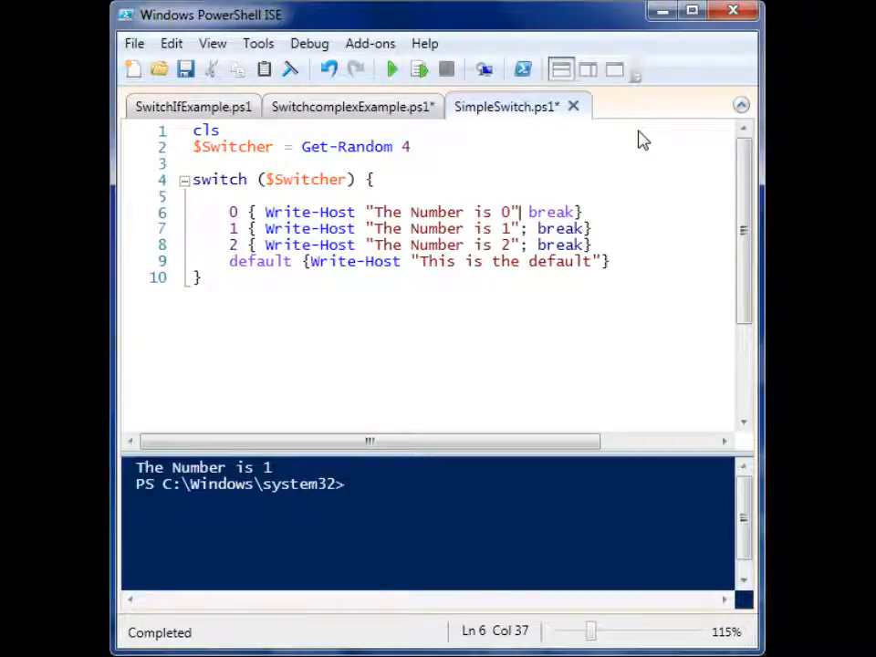
text(;)
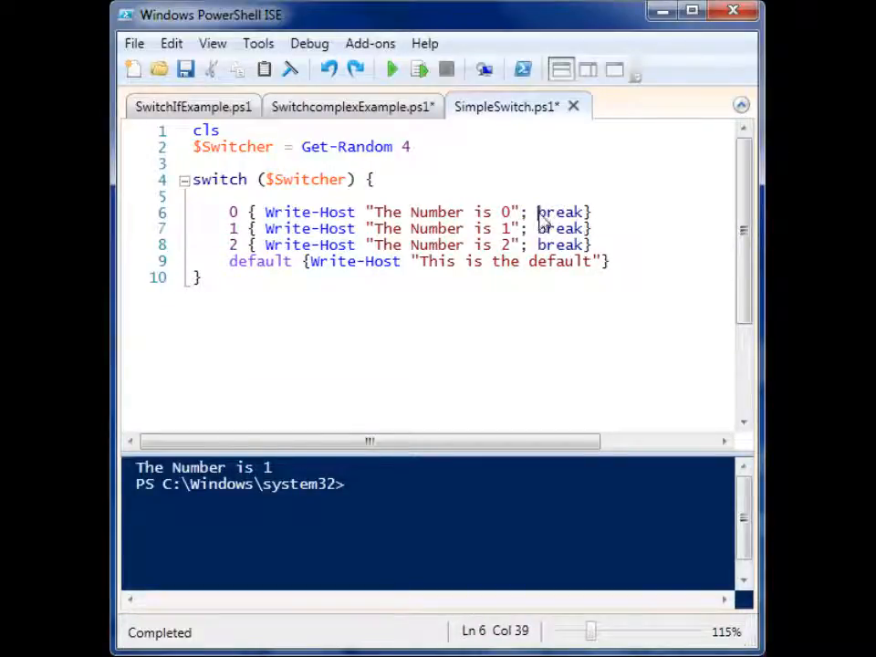
double_click(560, 211)
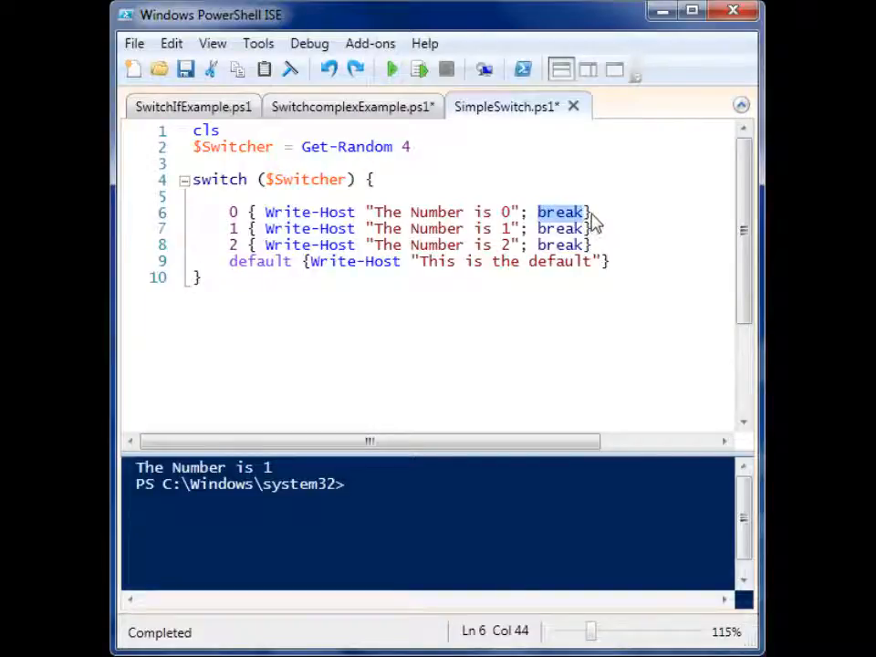
click(593, 211)
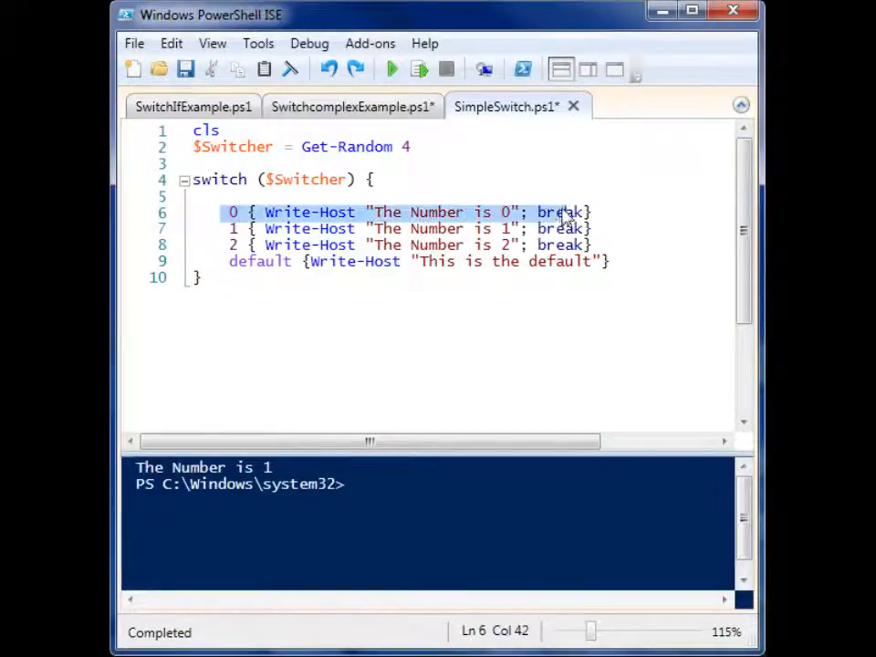
click(593, 212)
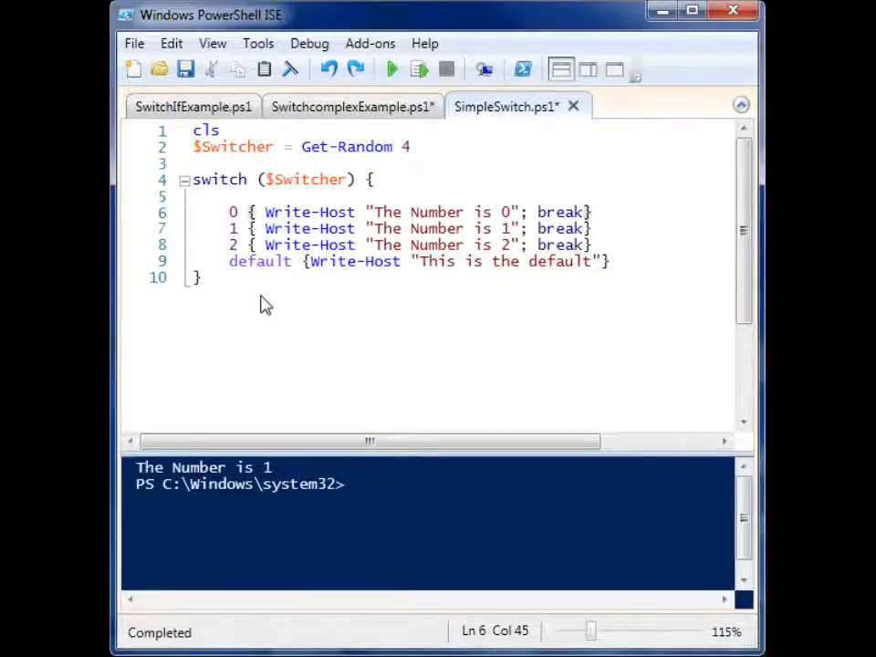
Review SwitchIfExample.ps1 and run it, counting 21 text, 14 exe and 3 php files.
click(197, 278)
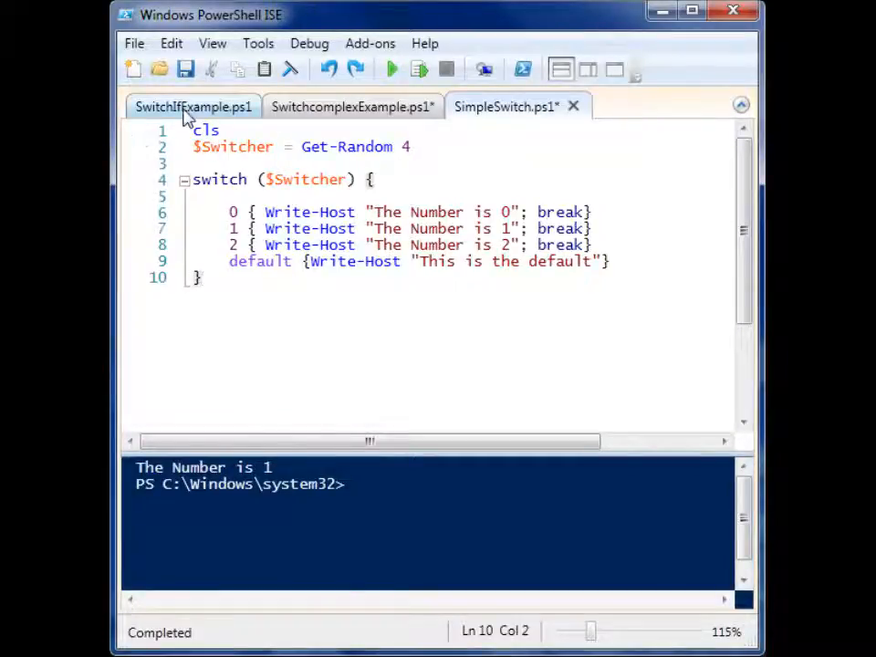
mouse_move(191, 107)
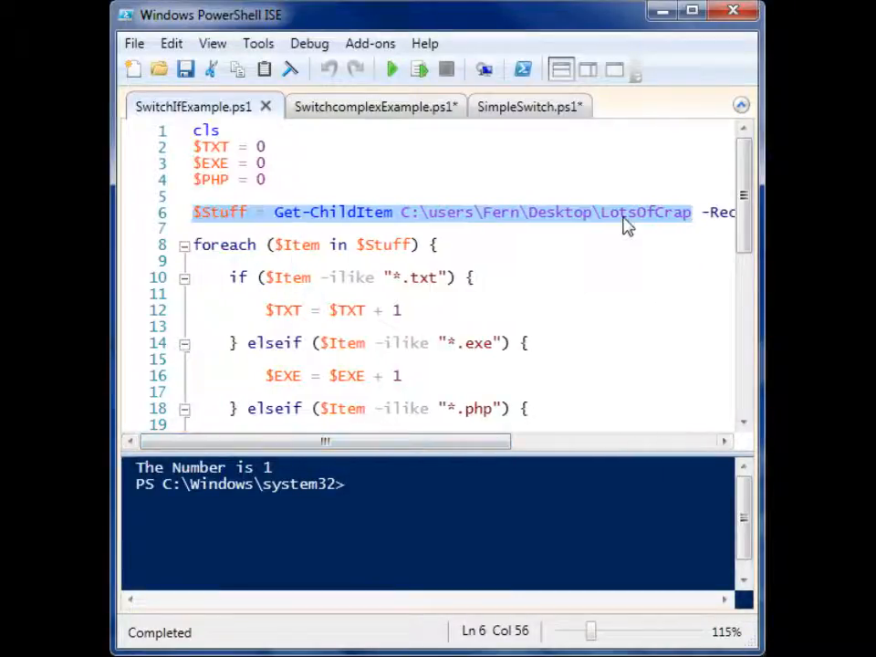
scroll(down, 3)
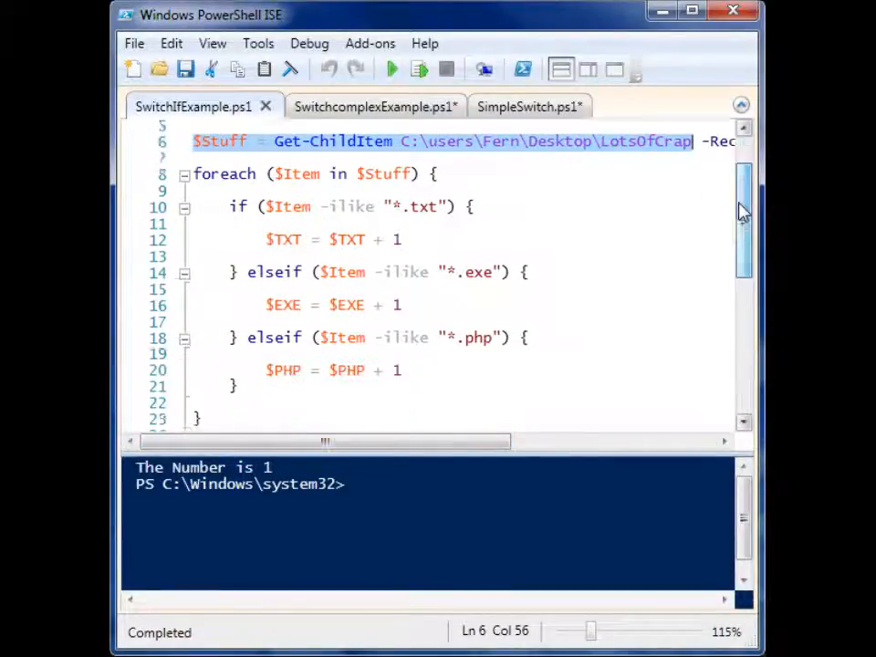
scroll(down, 3)
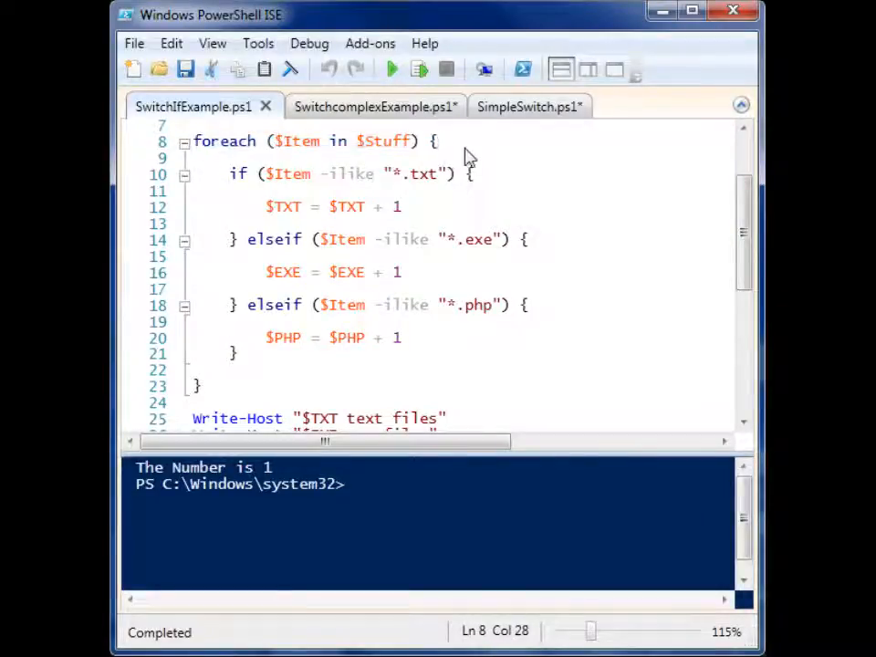
mouse_move(255, 177)
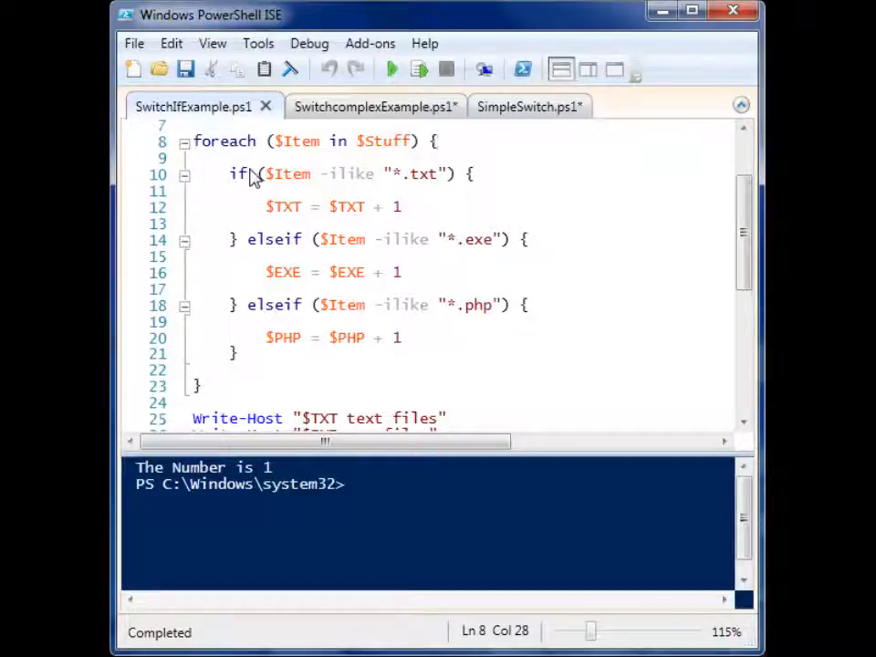
mouse_move(287, 205)
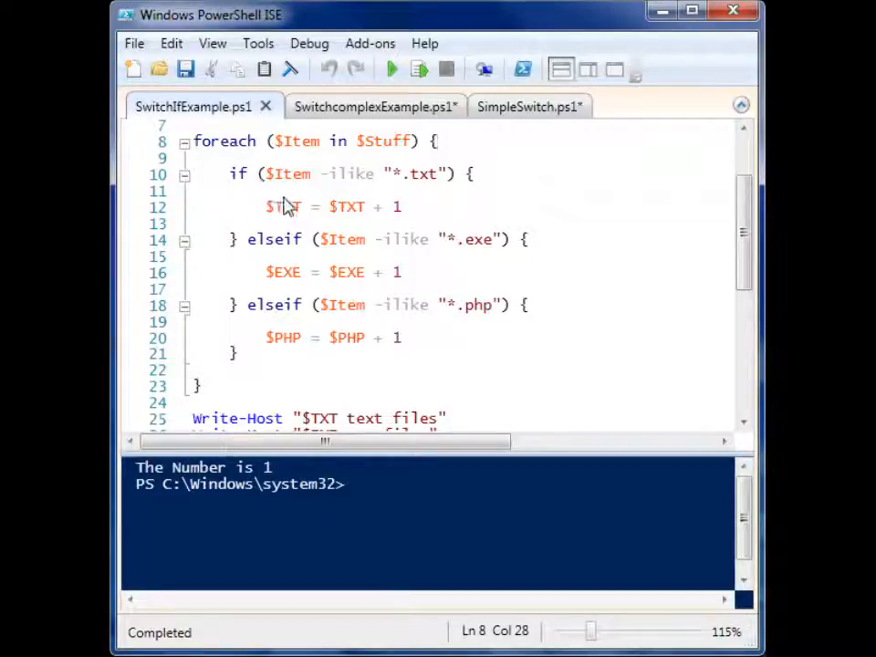
mouse_move(387, 219)
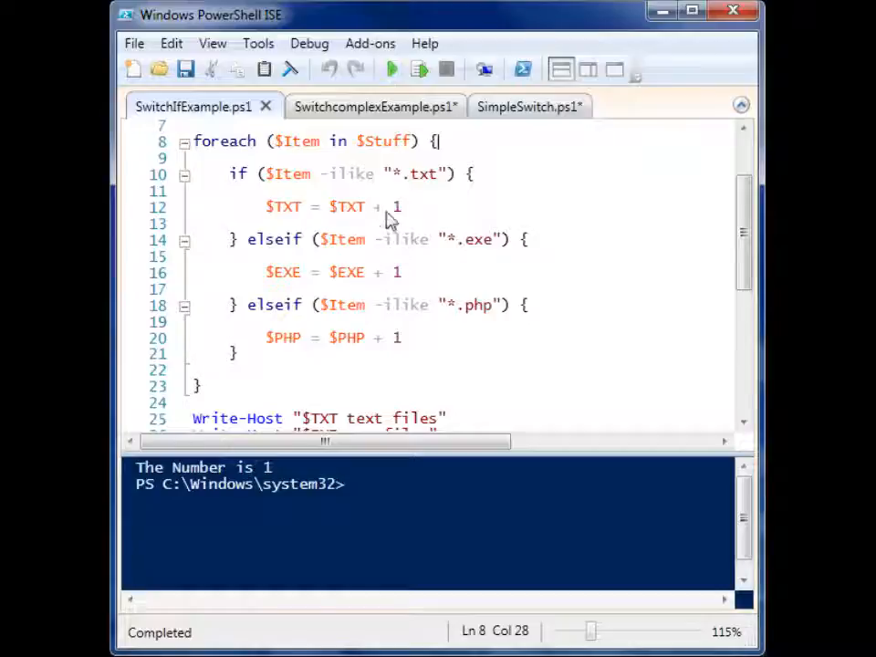
double_click(416, 174)
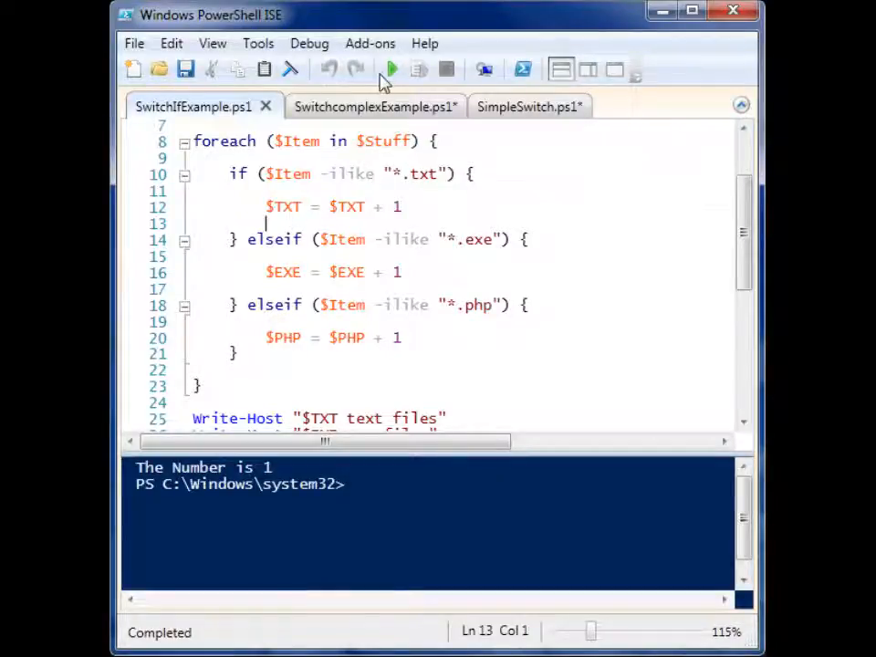
click(392, 69)
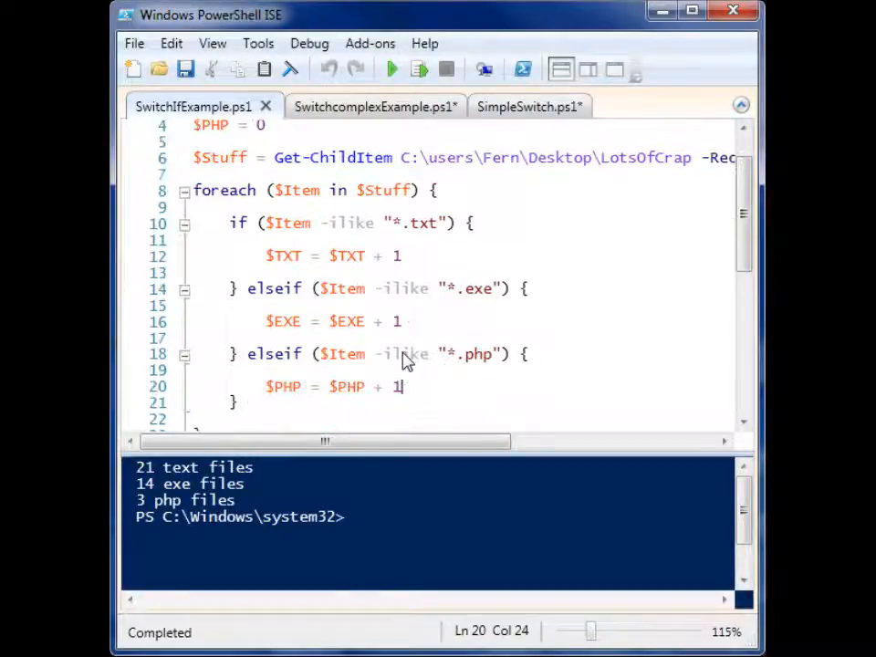
mouse_move(374, 106)
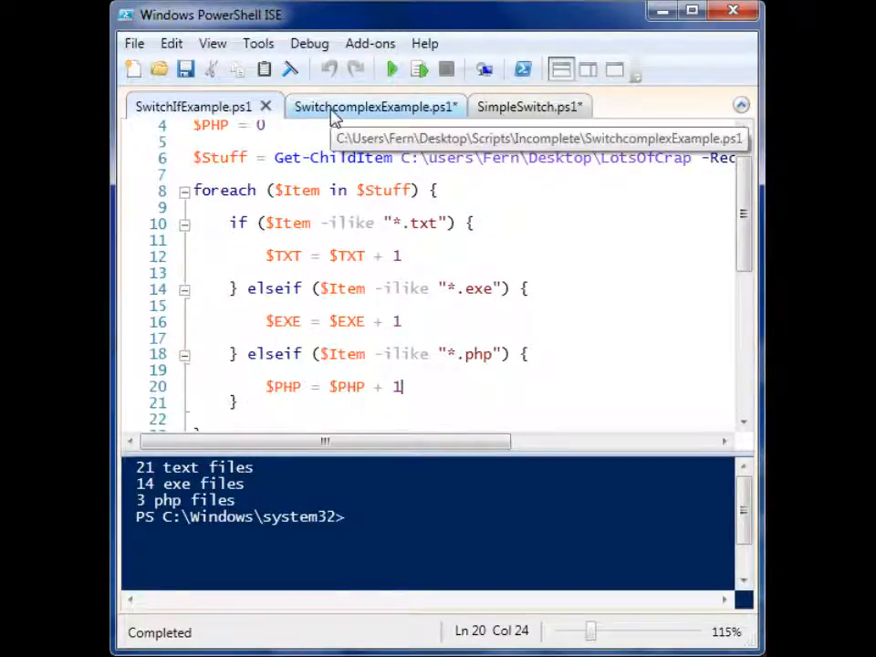
In SwitchcomplexExample.ps1, replace -Wildcard with '-' to show the switch parameter list.
click(370, 107)
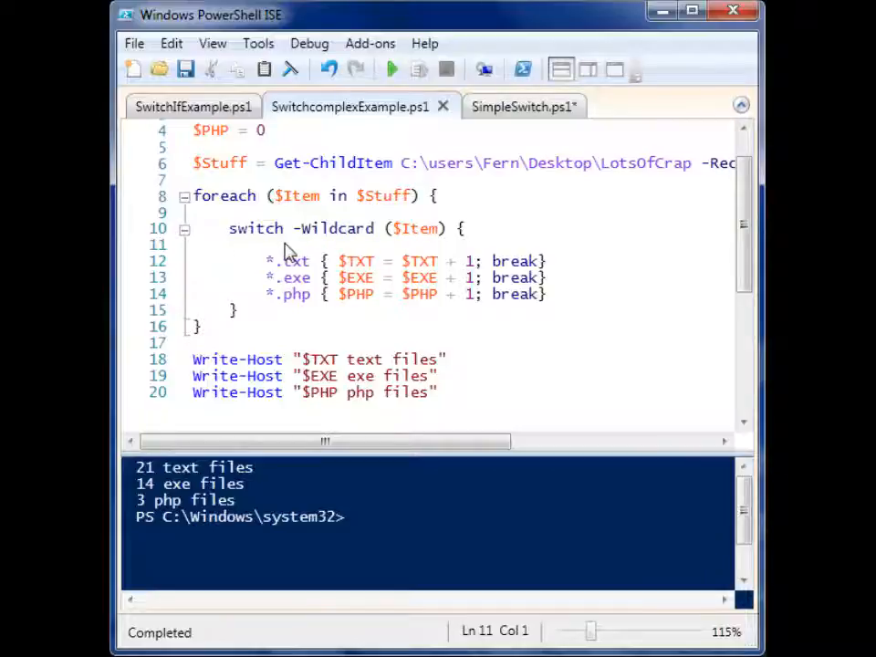
mouse_move(381, 235)
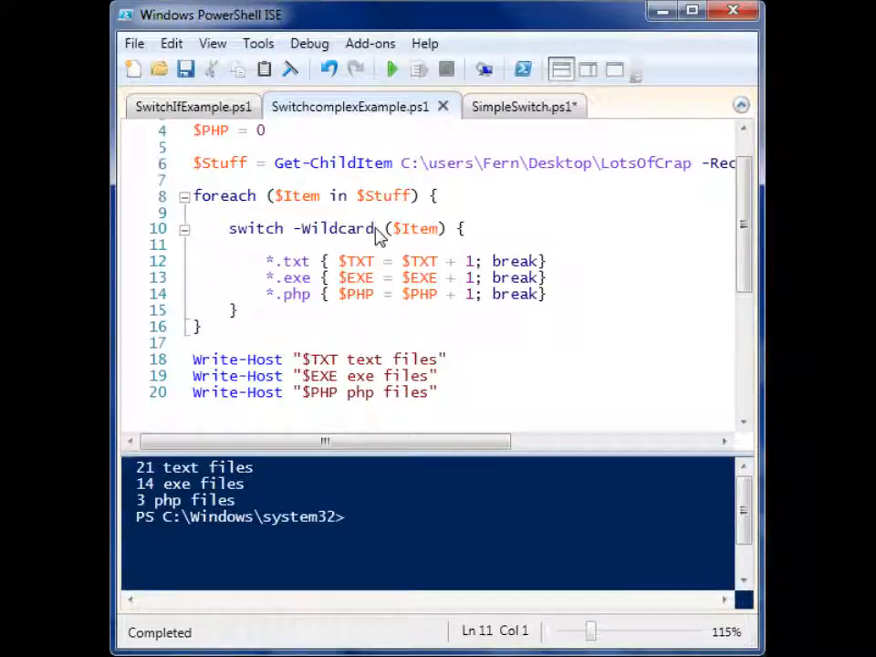
double_click(335, 229)
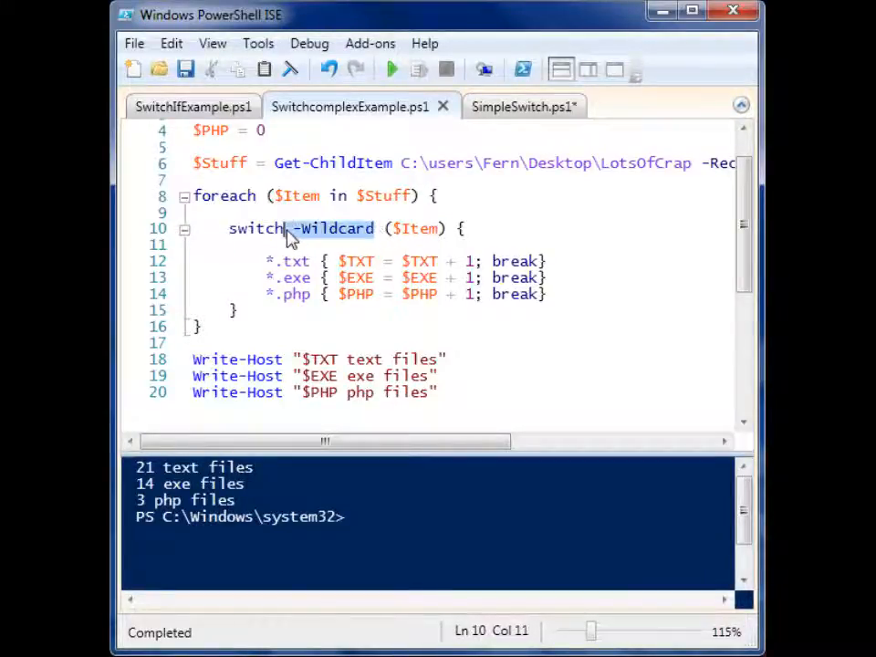
double_click(334, 228)
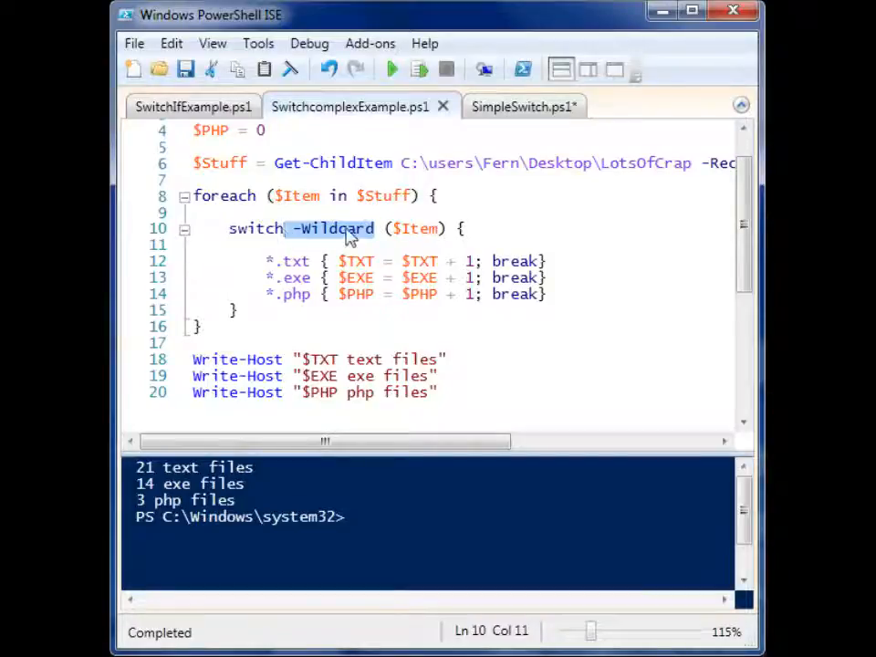
text(-)
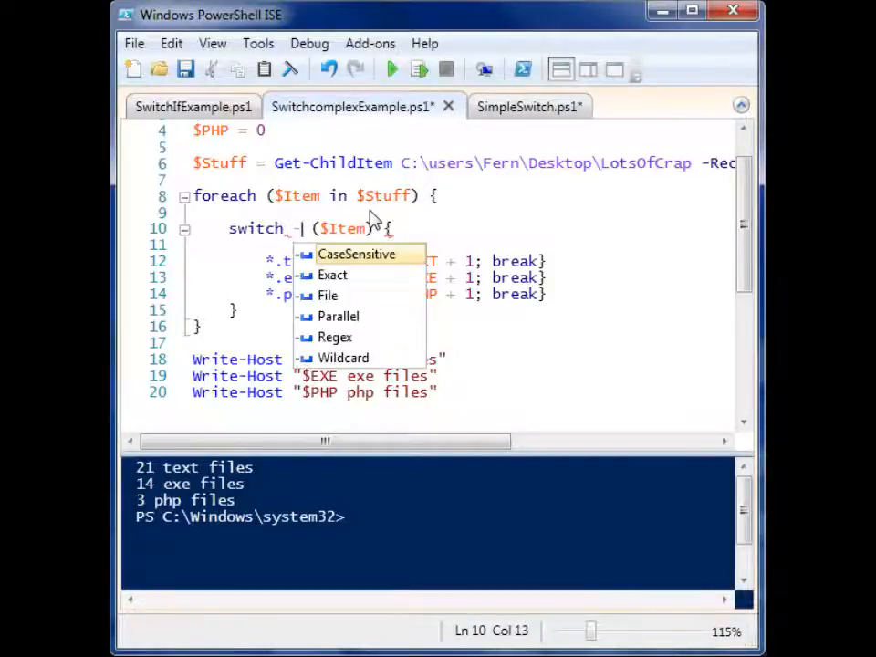
mouse_move(357, 254)
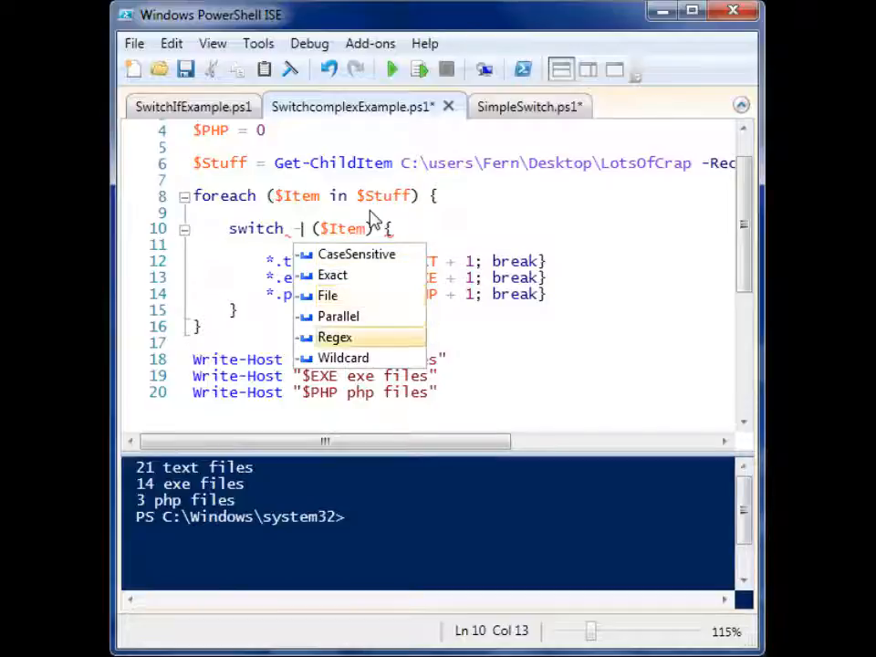
mouse_move(344, 357)
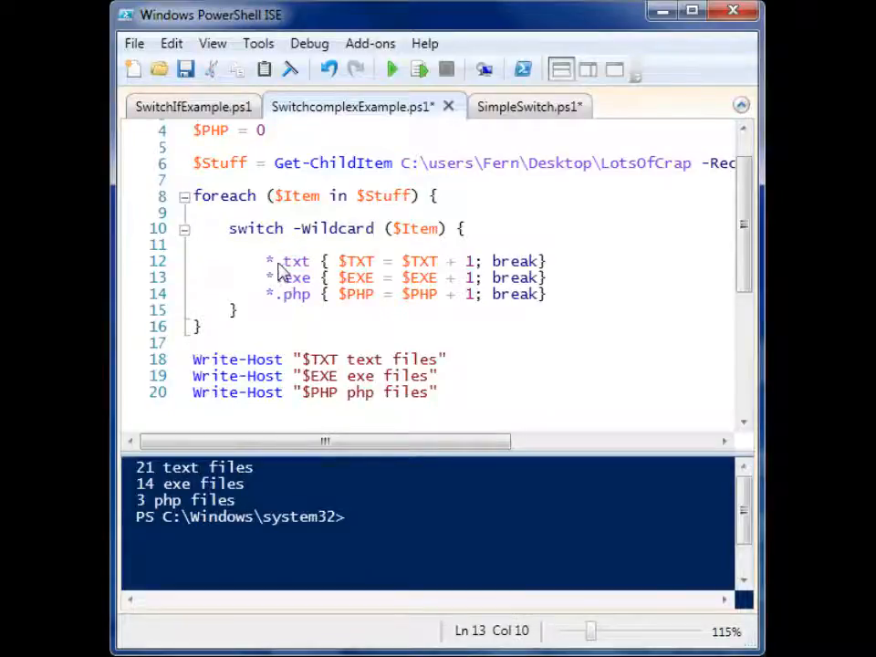
Highlight the txt and exe cases and rerun, reporting 21 text, 14 exe, 3 php files.
double_click(292, 262)
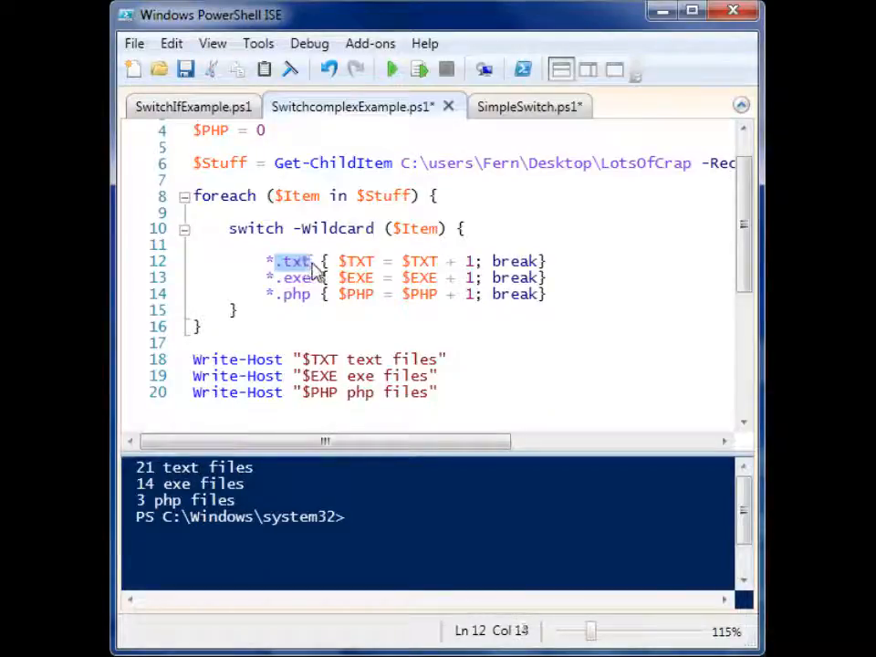
drag(310, 261, 429, 277)
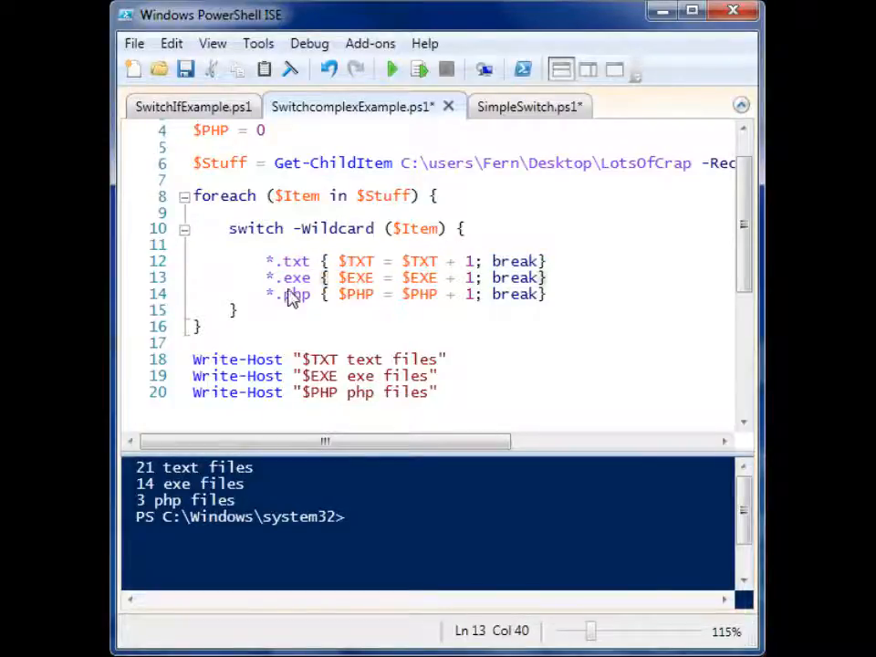
click(271, 294)
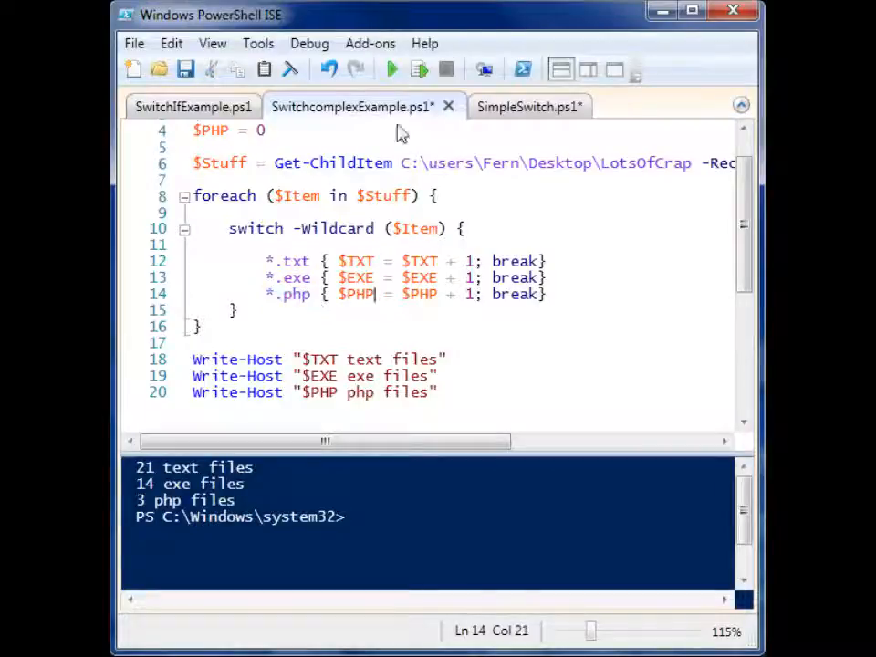
click(392, 70)
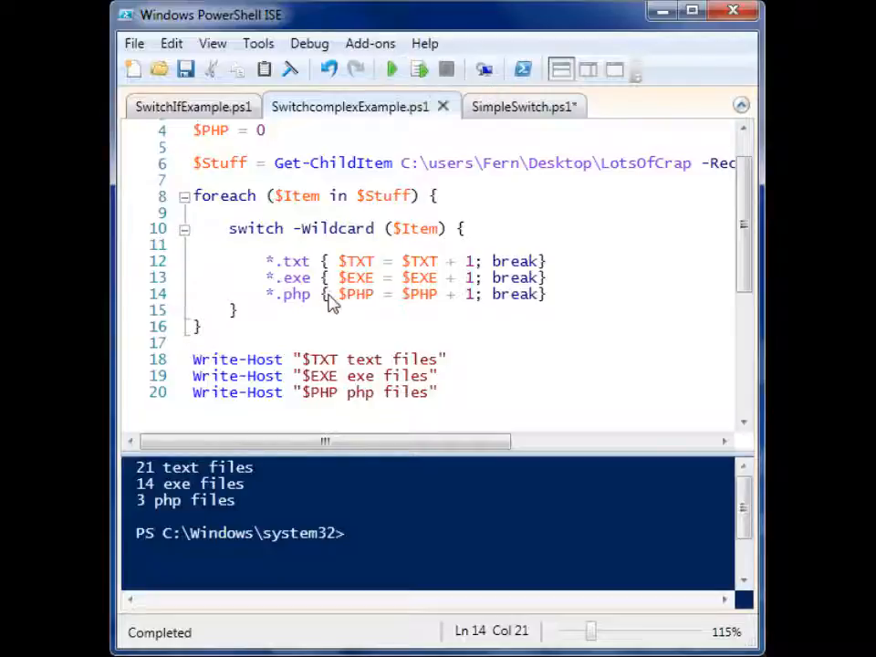
Highlight the whole switch block and the three wildcard case lines, then place the cursor after -Wildcard.
drag(229, 228, 429, 293)
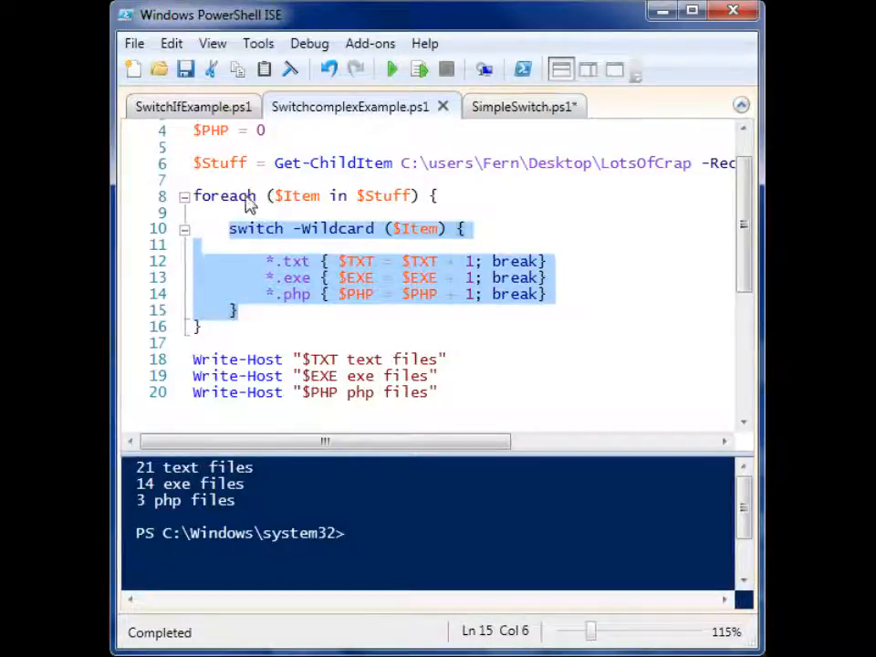
click(465, 162)
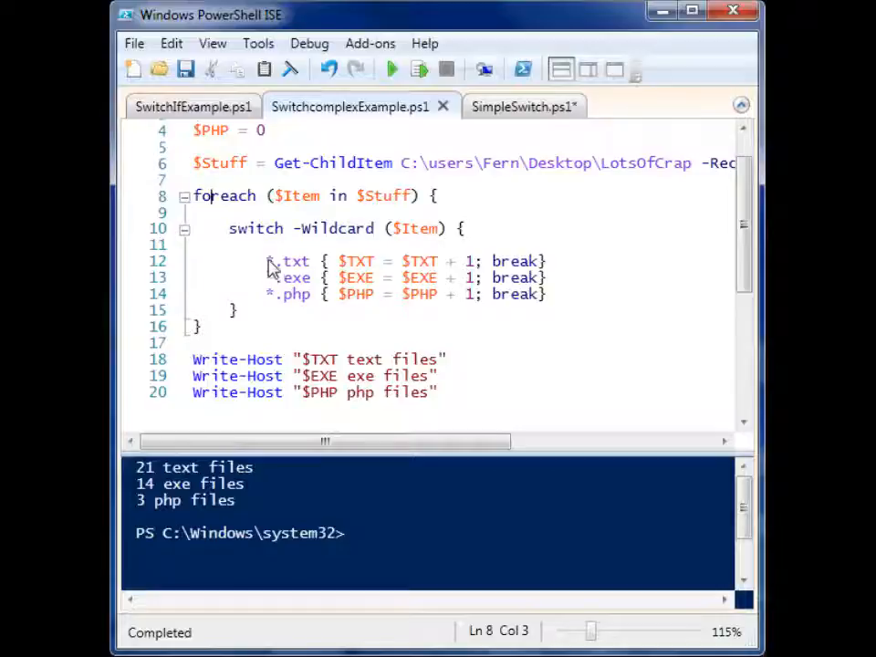
drag(267, 261, 547, 293)
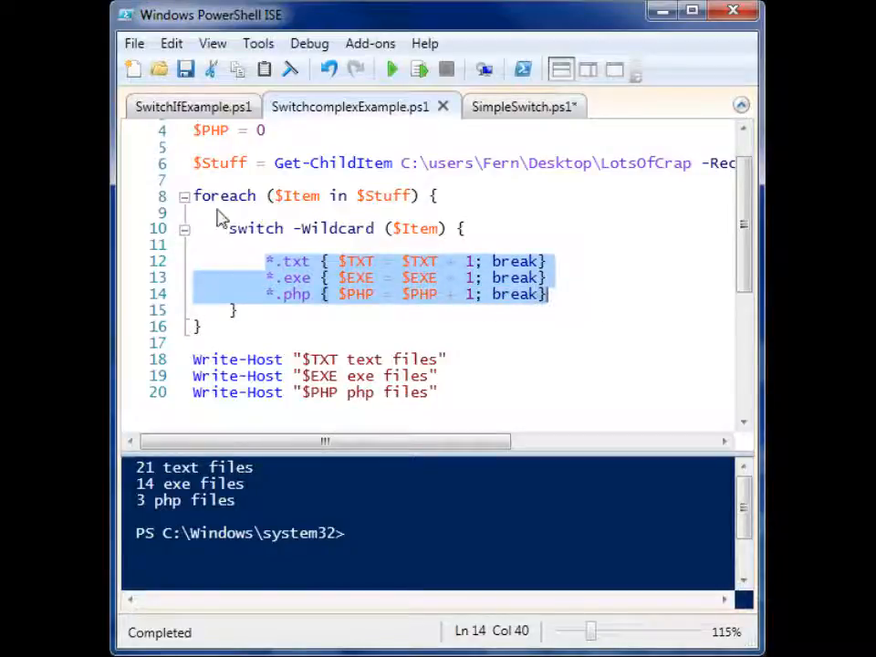
click(226, 196)
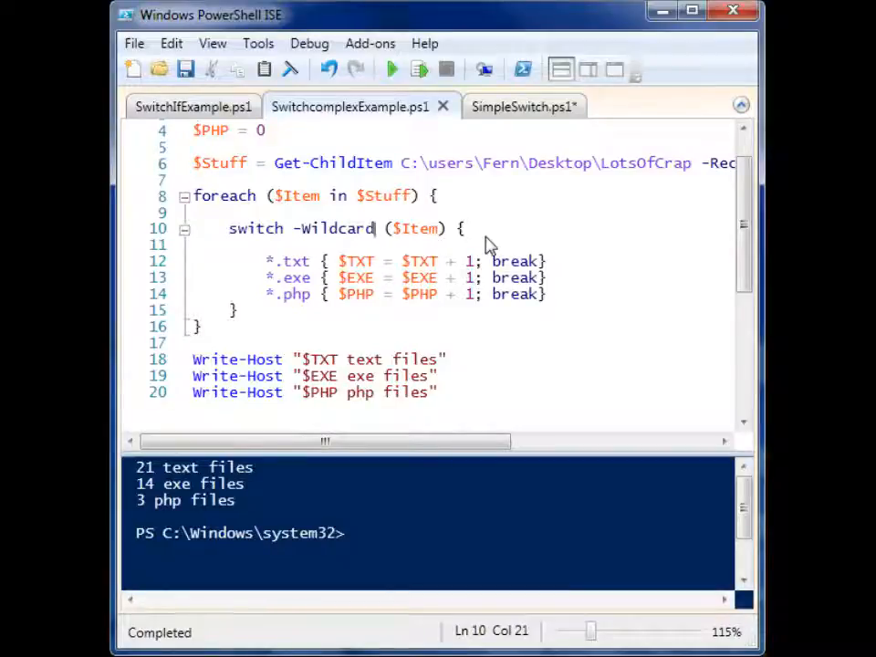
Add -CaseSensitive and run, counting 19 then 2 text files with *.Txt, then delete it.
text(-CaseSensitive)
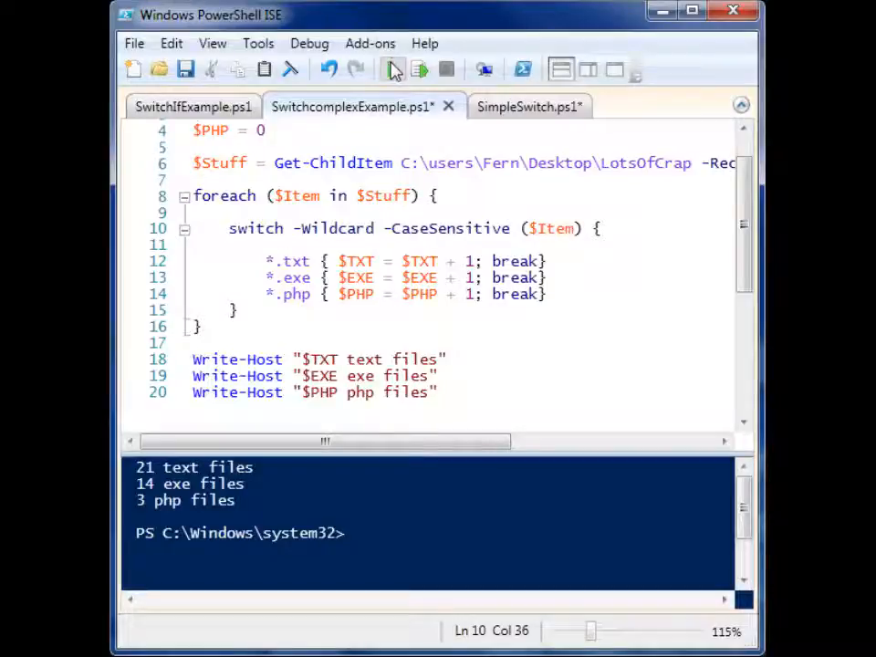
click(391, 69)
text(T)
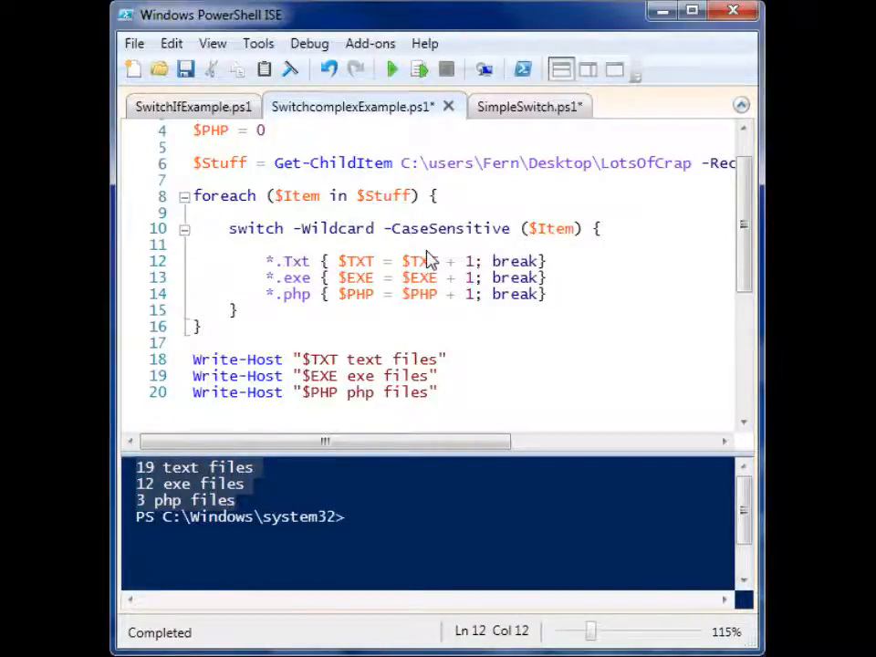
mouse_move(392, 70)
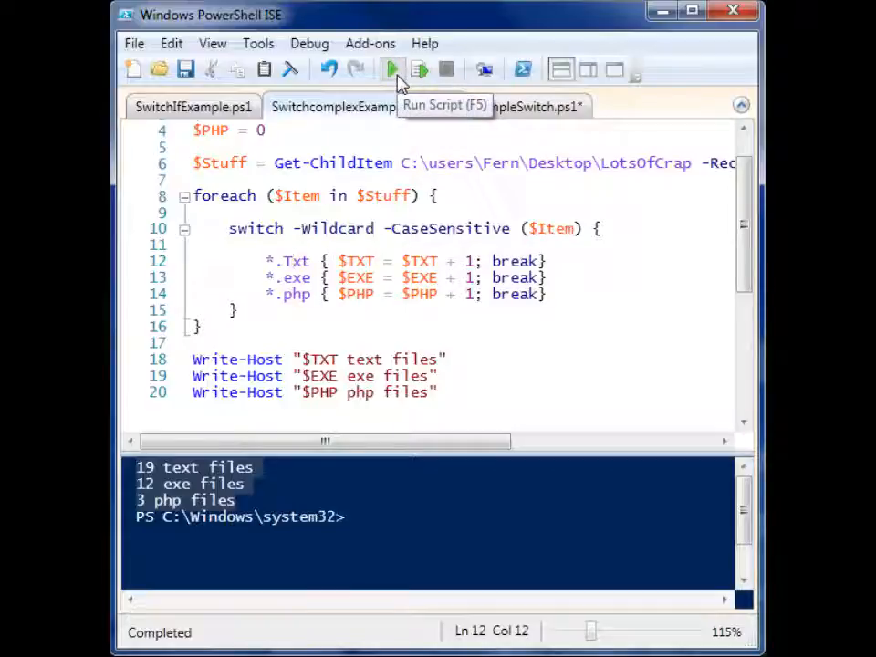
click(391, 70)
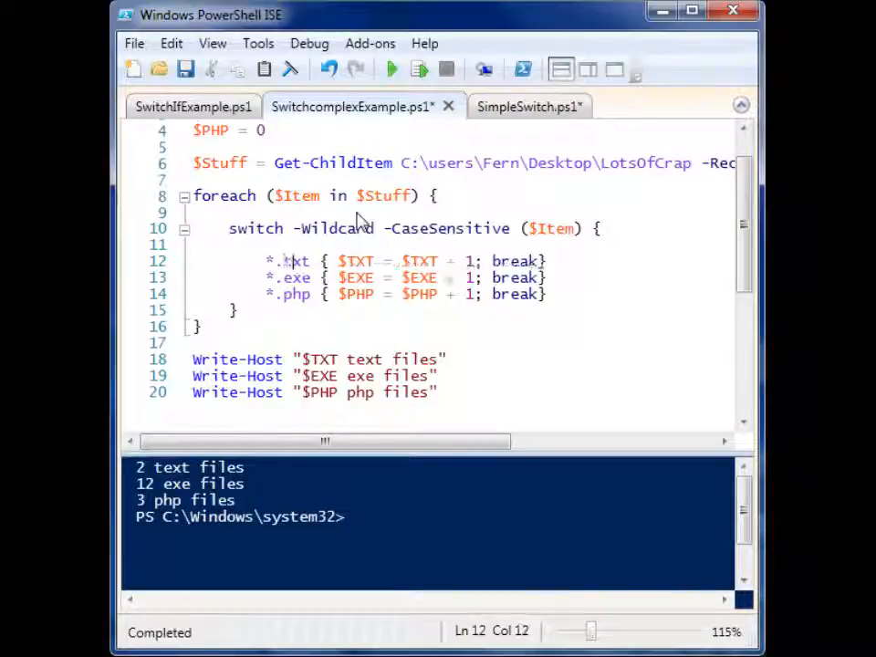
mouse_move(260, 235)
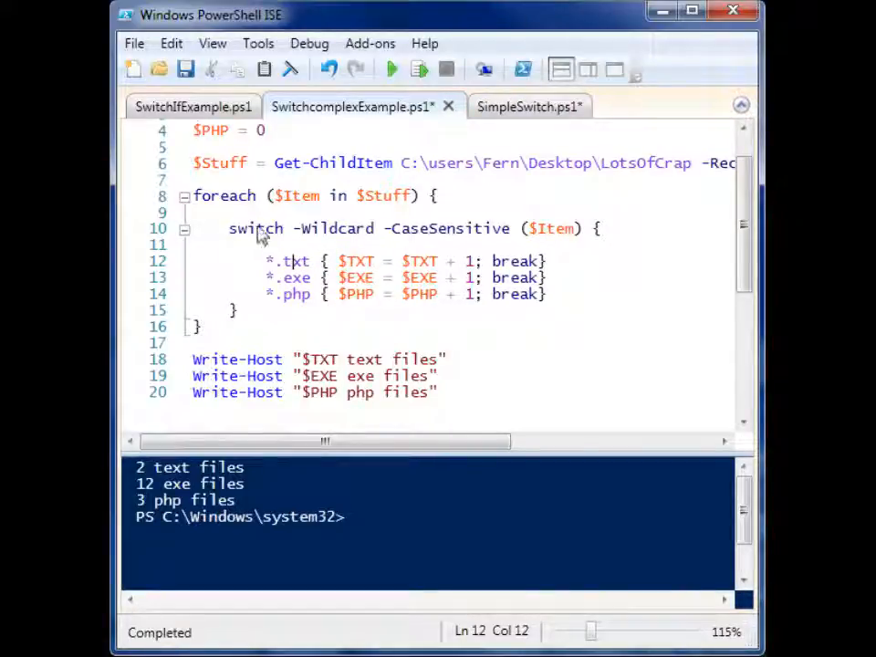
double_click(468, 228)
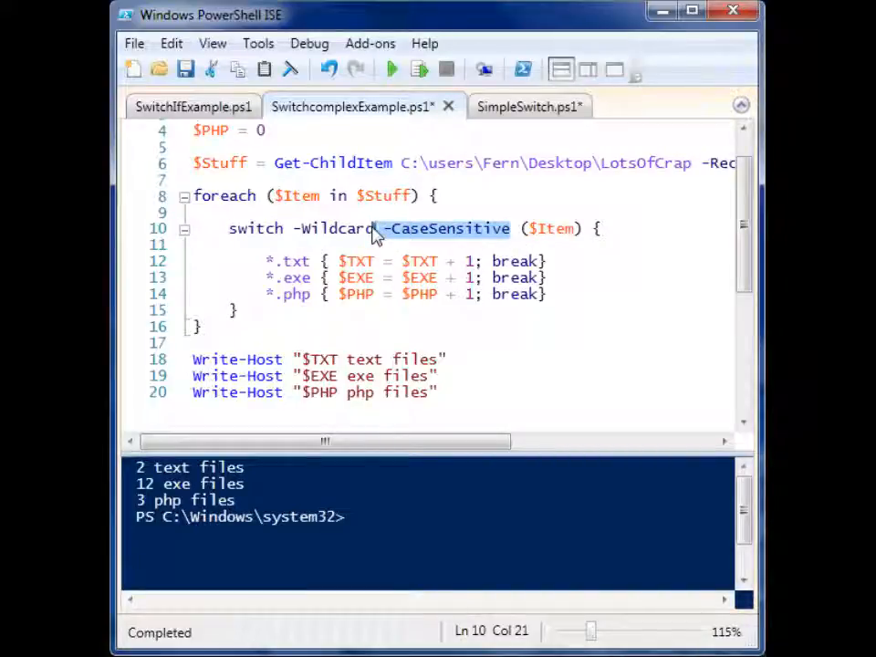
key(Delete)
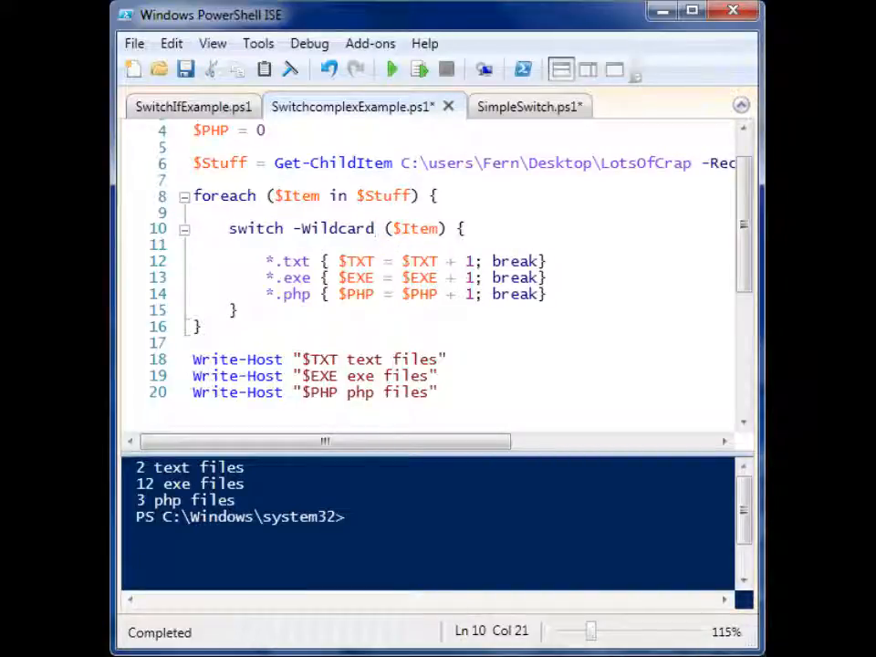